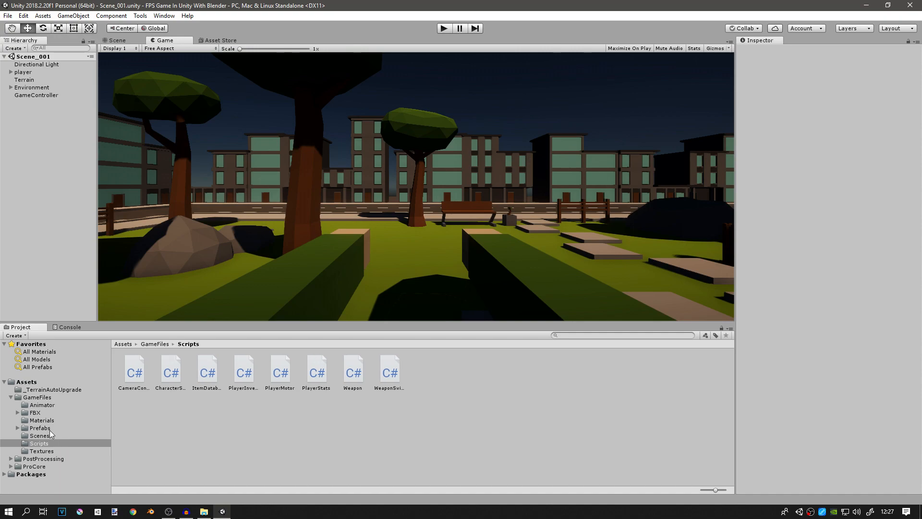
Step: Drag the doubleBarrel, m4, m9 and M200 prefabs from Prefabs > Weapons into the scene
left_click(40, 428)
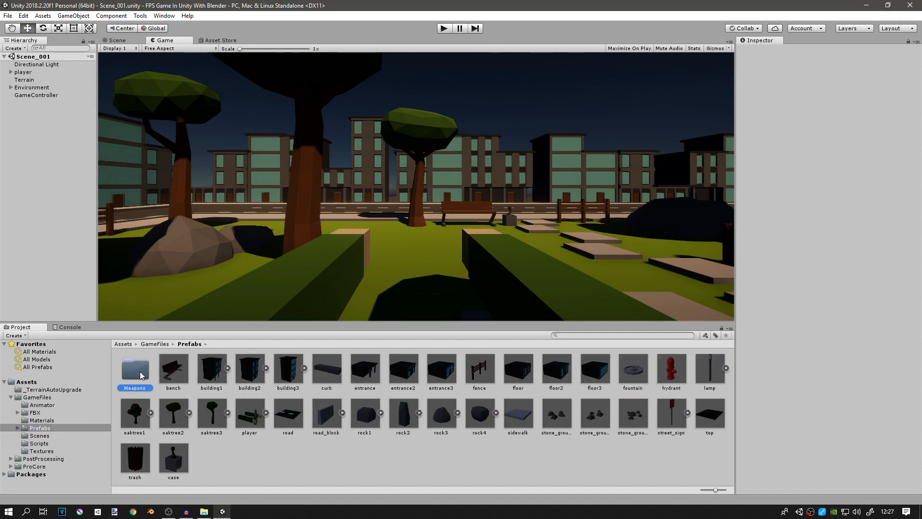
double_click(135, 368)
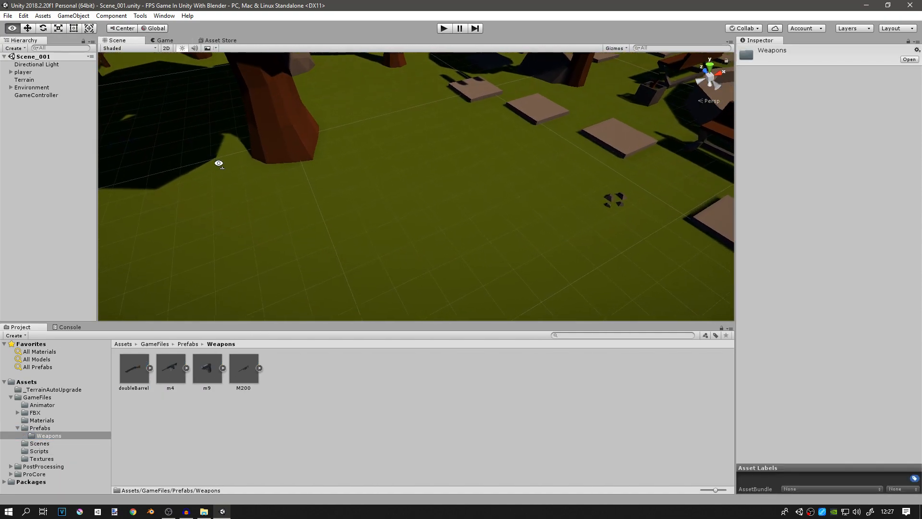
left_click_drag(133, 367, 347, 153)
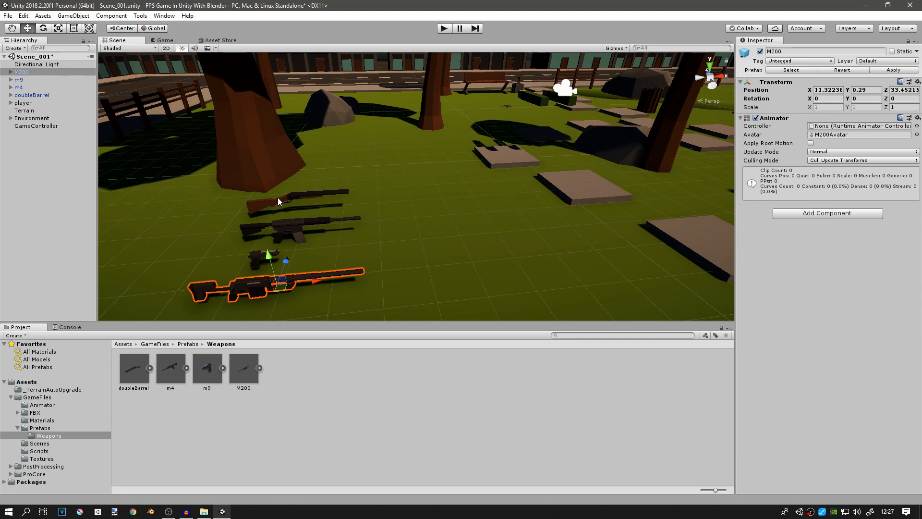
mouse_move(282, 203)
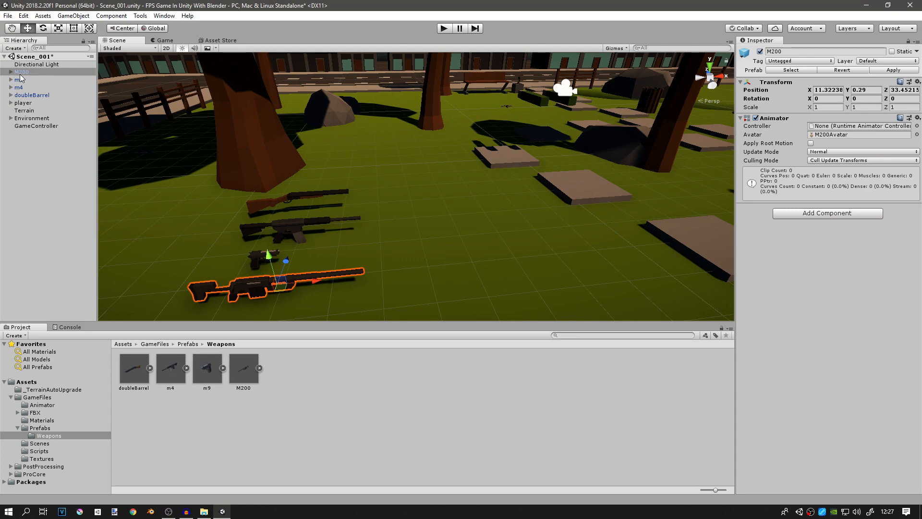
Step: Add a box collider to M200's mesh child with Size Y 0.005
left_click(5, 71)
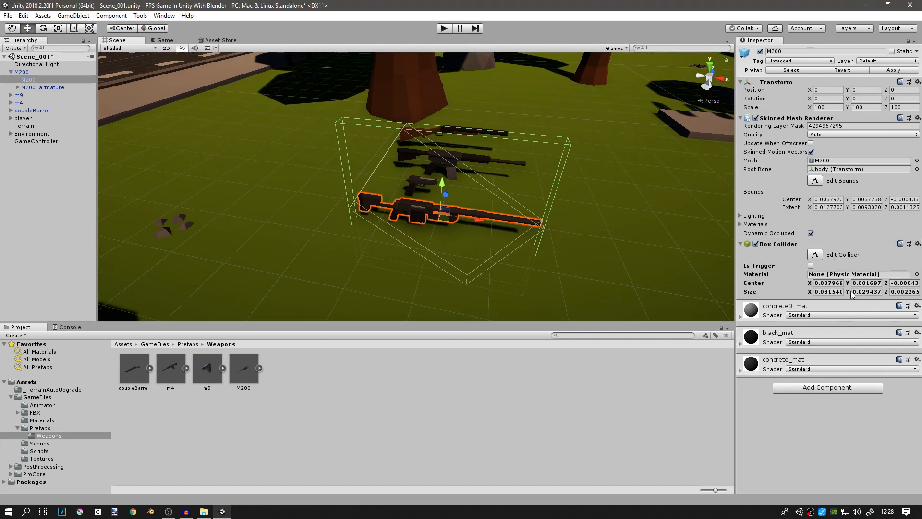
left_click_drag(865, 291, 846, 291)
type("0.005")
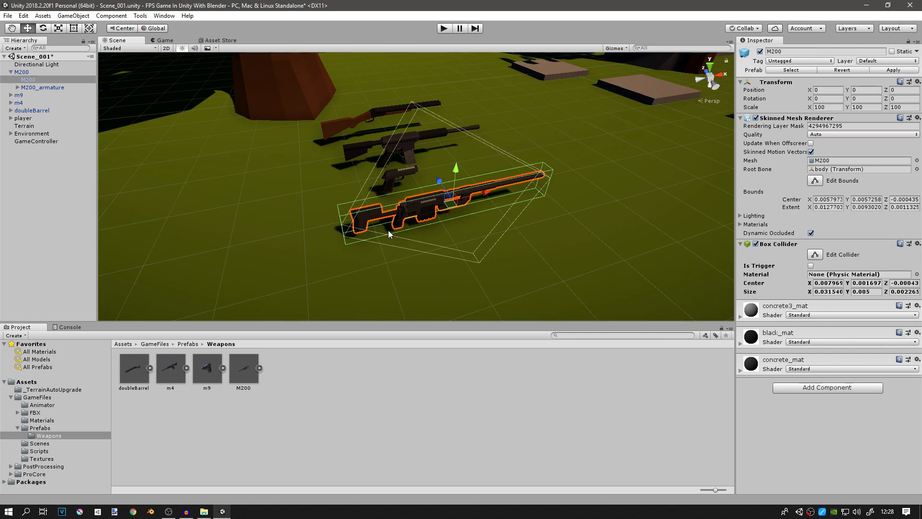
mouse_move(440, 213)
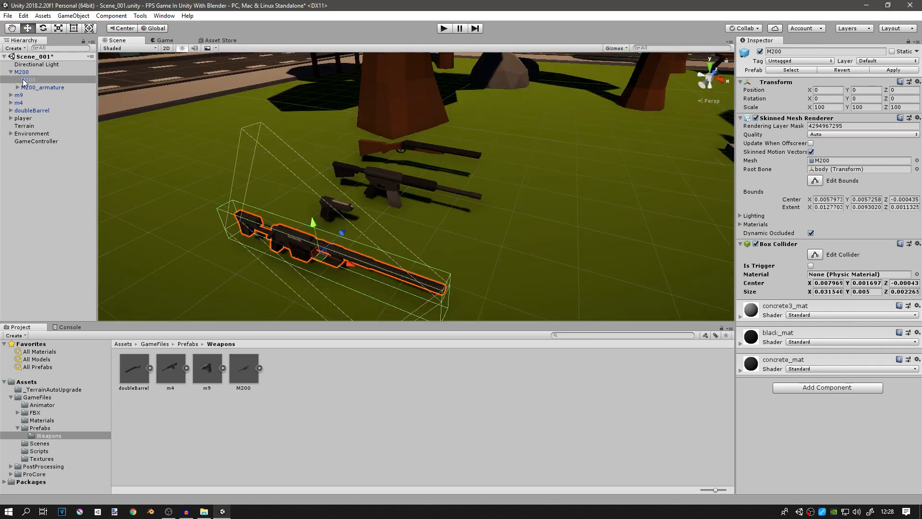
Step: Add a Box Collider to the m9 mesh child with Size Y 0.005
left_click(18, 88)
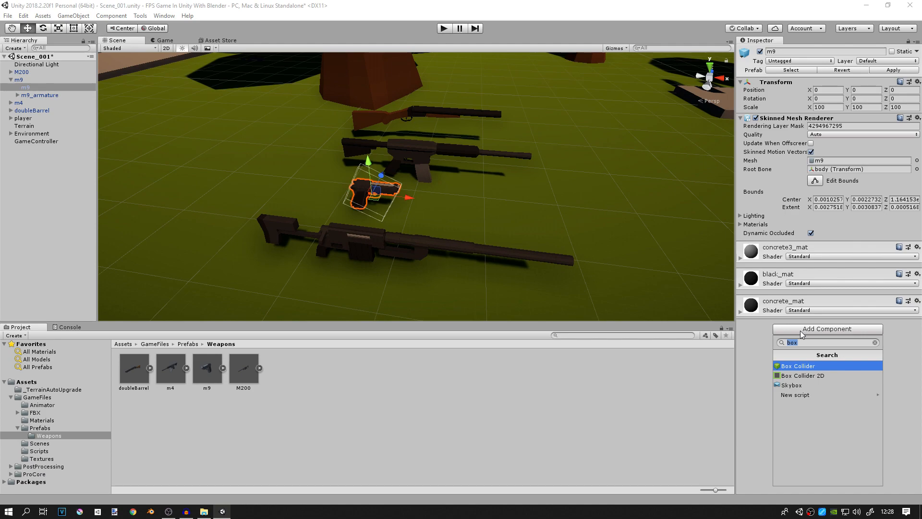
left_click(798, 365)
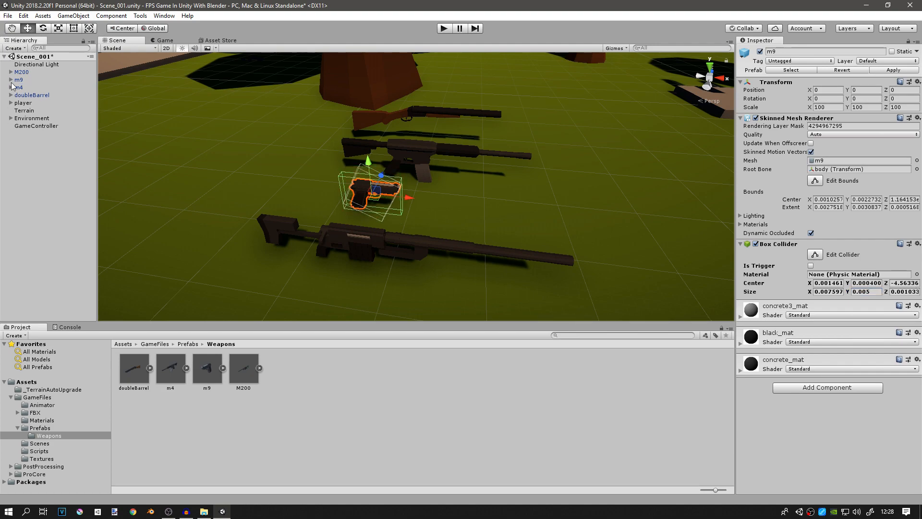
Step: Add box colliders to the m4 and doubleBarrel meshes, setting doubleBarrel's Size Y to 0.006
left_click(19, 86)
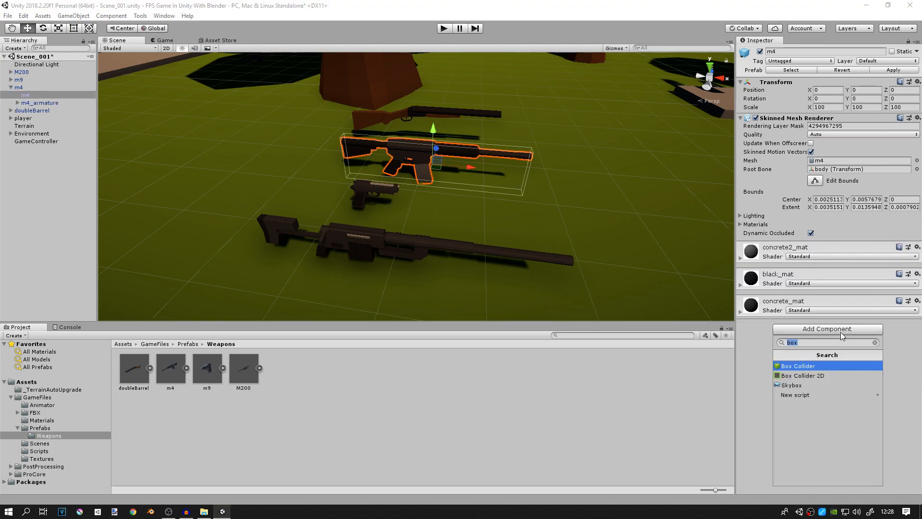
left_click(797, 365)
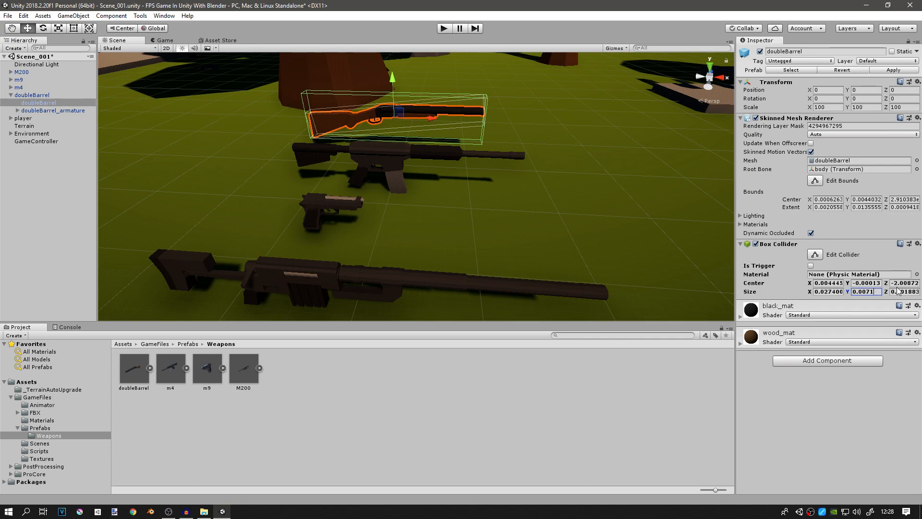
type("0.006")
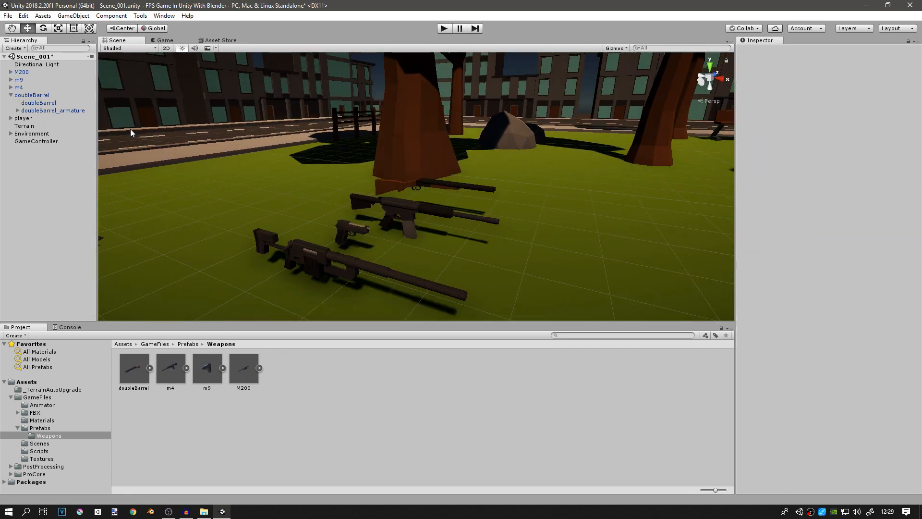
Step: Select the m4 weapon and name user layer 9 'Pickup' in the layer settings
left_click(11, 95)
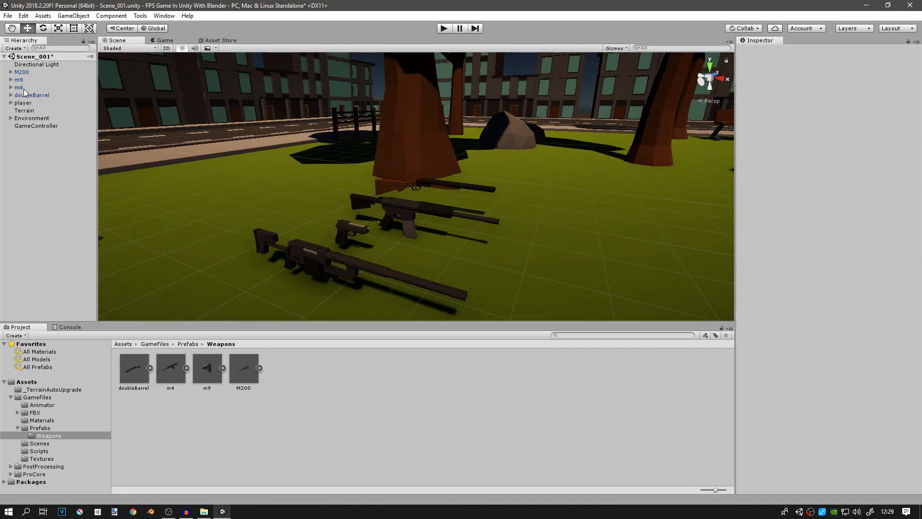
left_click(18, 87)
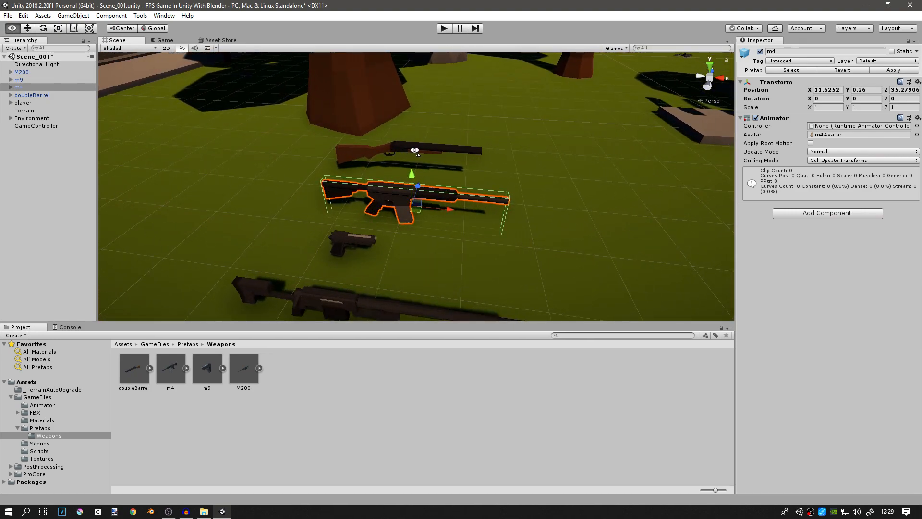
left_click(22, 72)
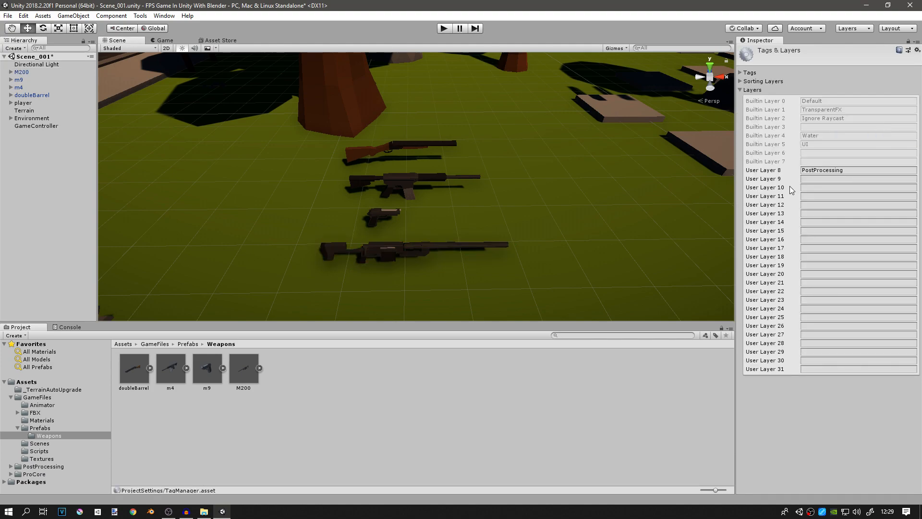
left_click(856, 178)
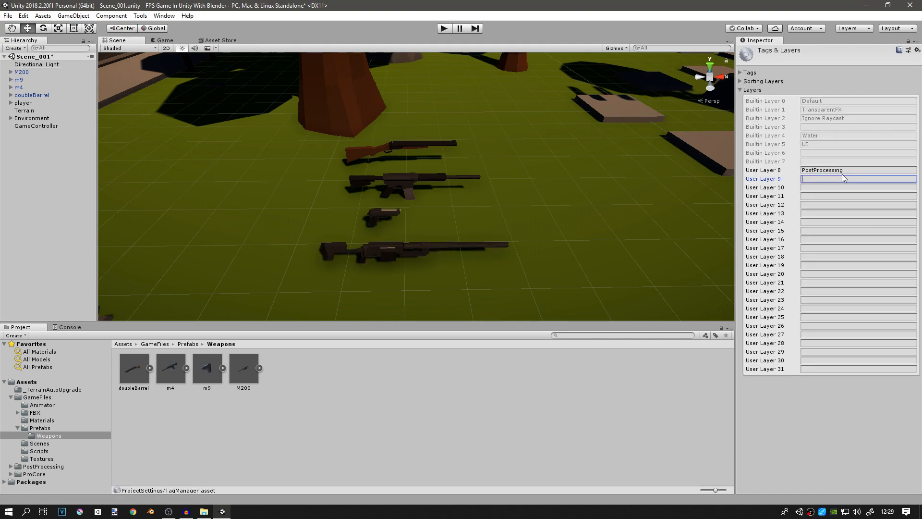
type("Pickup")
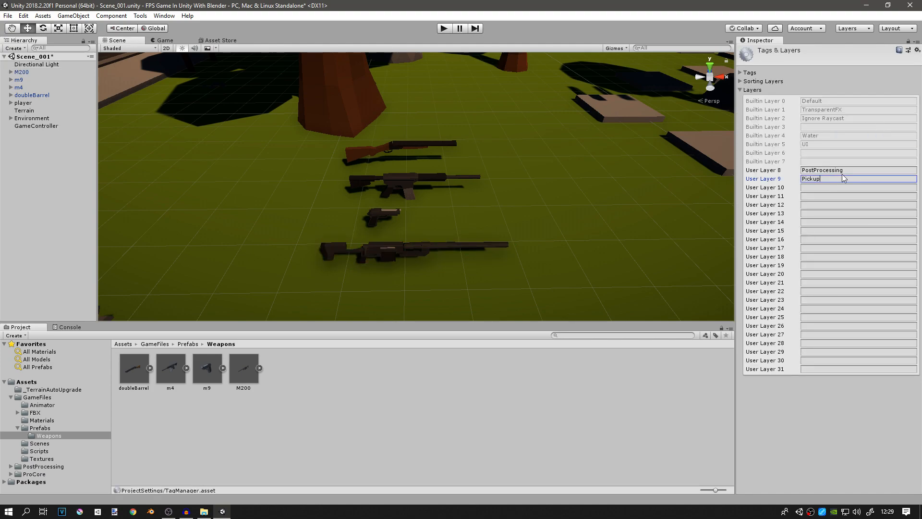
Step: Set M200, m9 and m4, including their children, to layer 9: Pickup
left_click(21, 71)
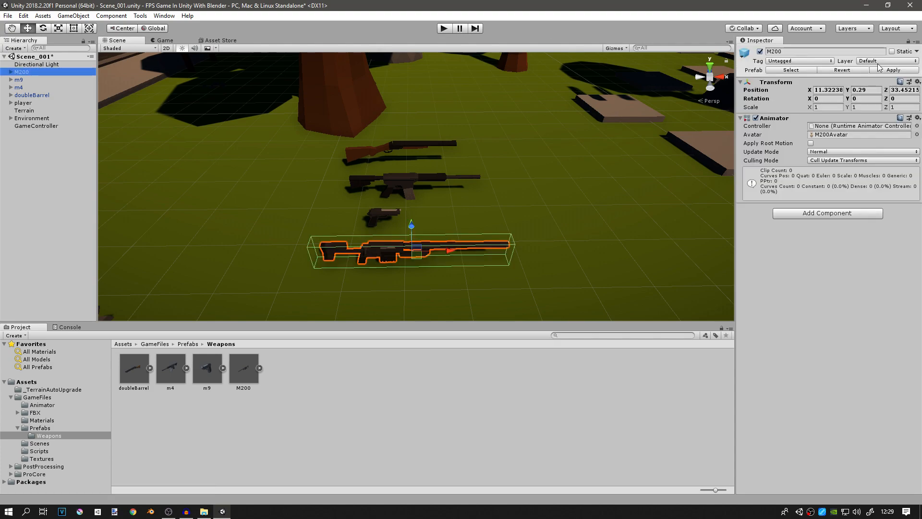
left_click(896, 60)
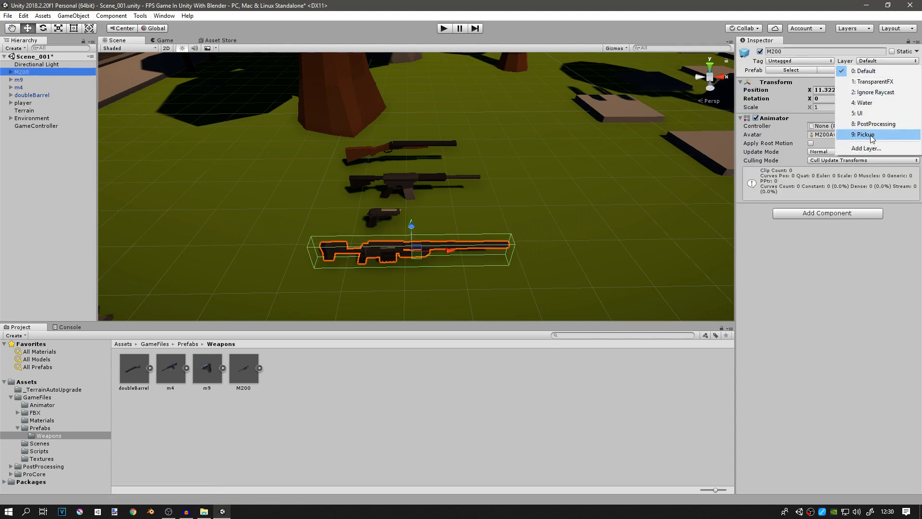
left_click(864, 134)
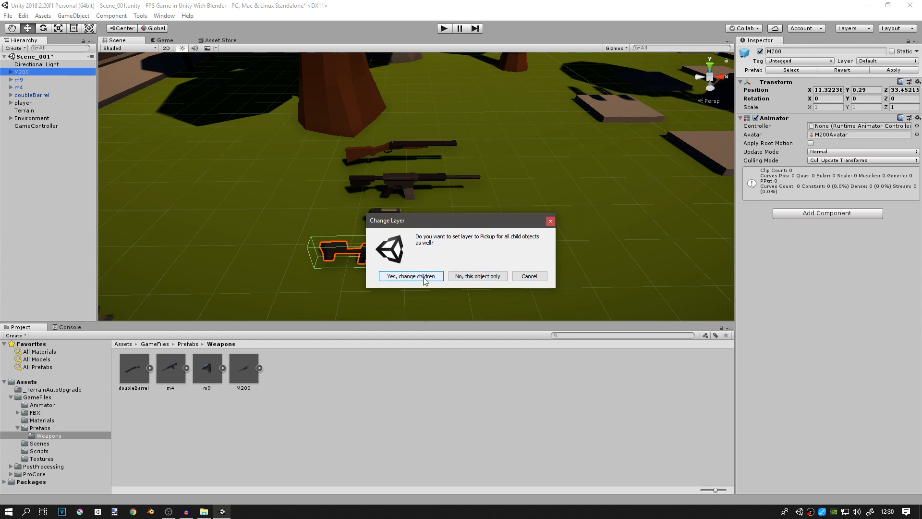
mouse_move(411, 275)
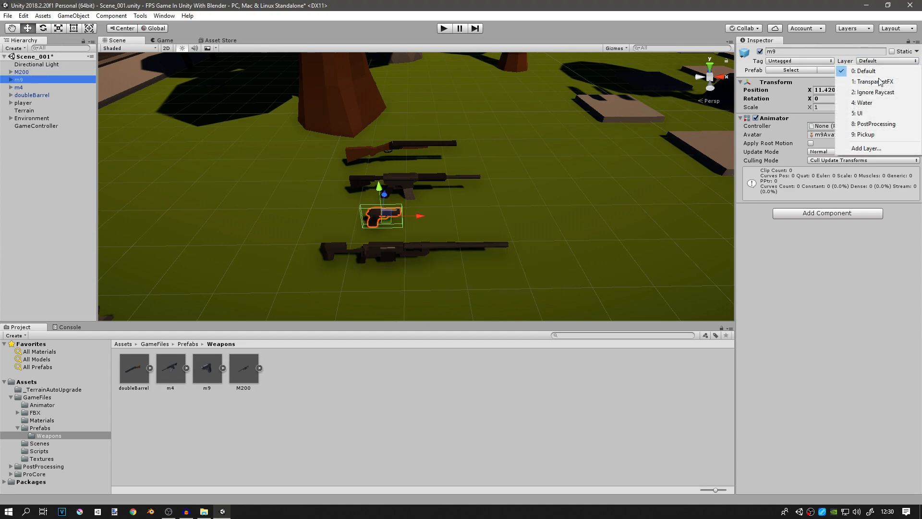
left_click(864, 134)
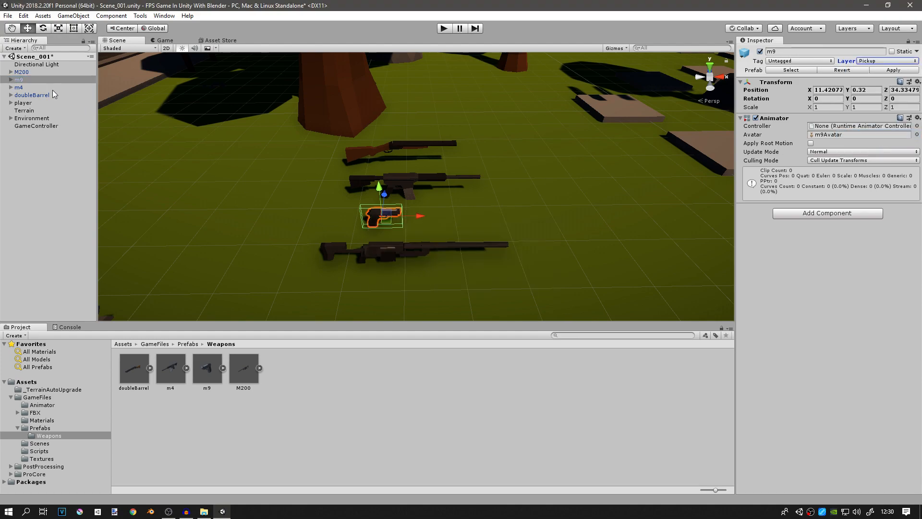
left_click(879, 60)
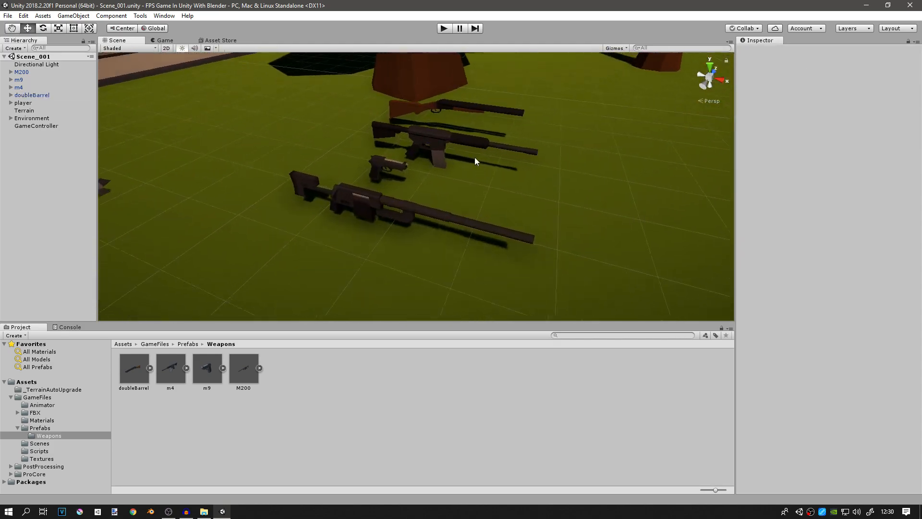
left_click(19, 87)
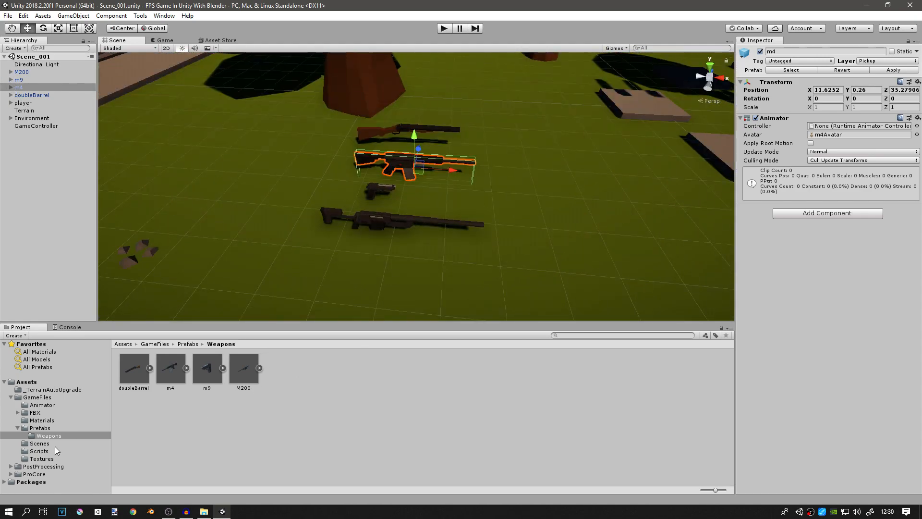
left_click(39, 451)
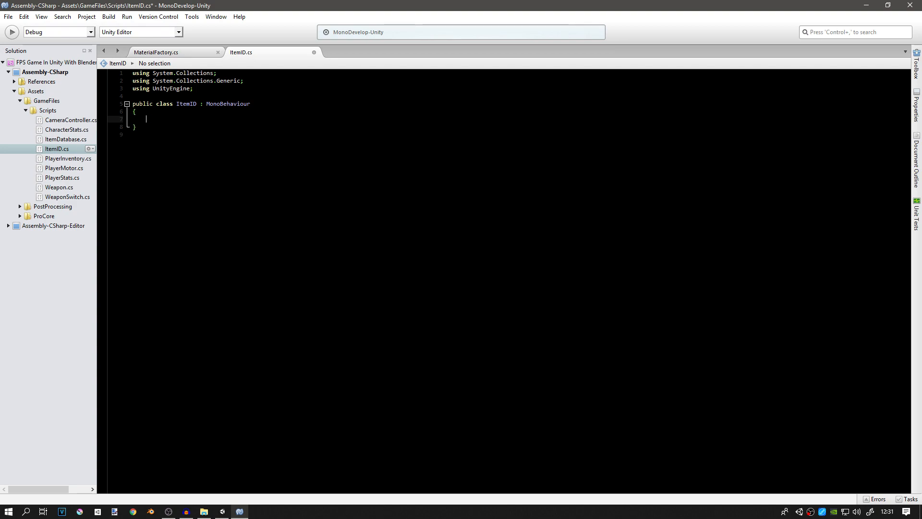
Step: Declare a public int itemID field inside the ItemID class
type("int i")
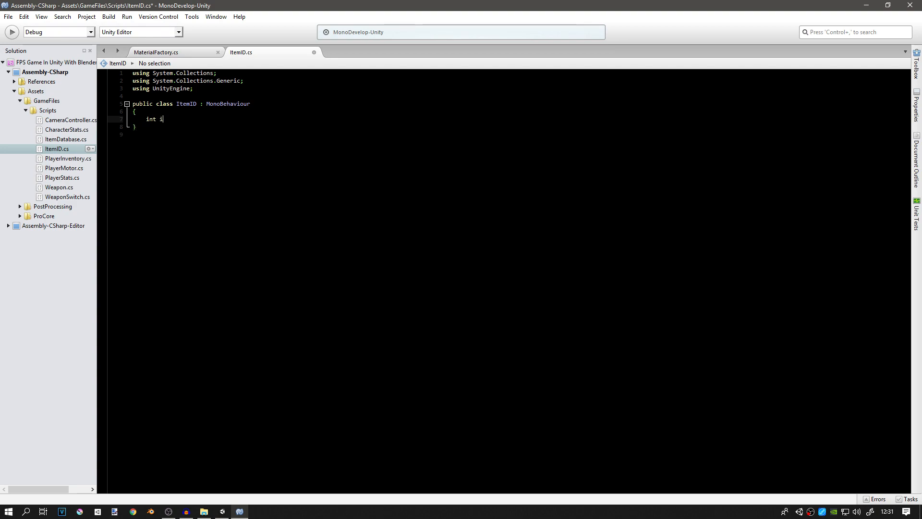
type("temID;")
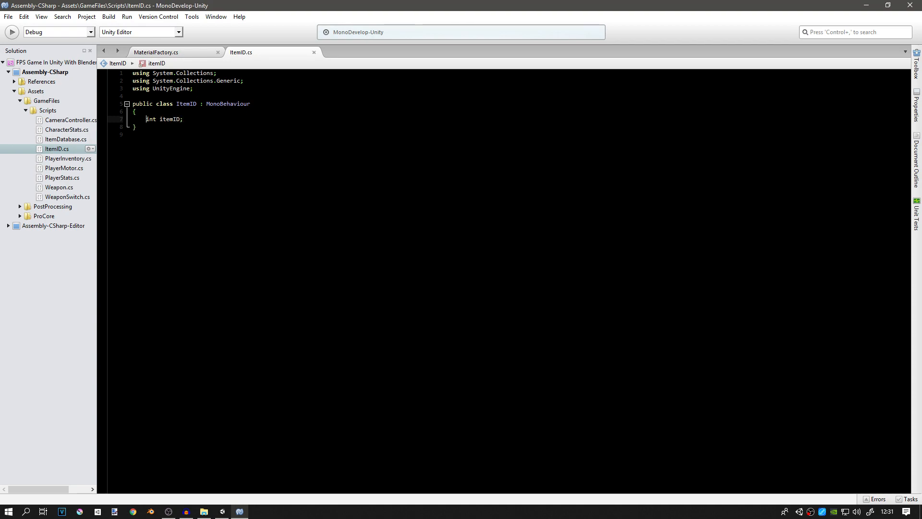
type("public")
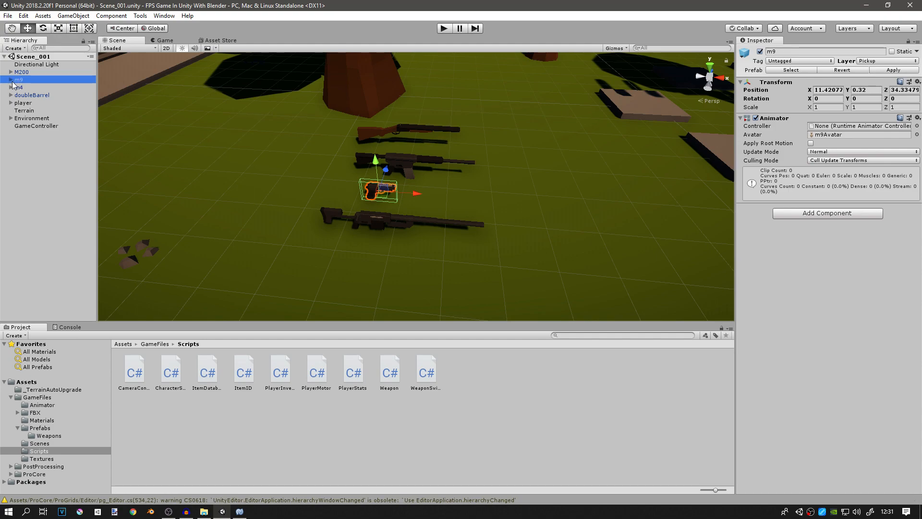
Step: Expand m9 and select its mesh child to view its Box Collider
left_click(11, 80)
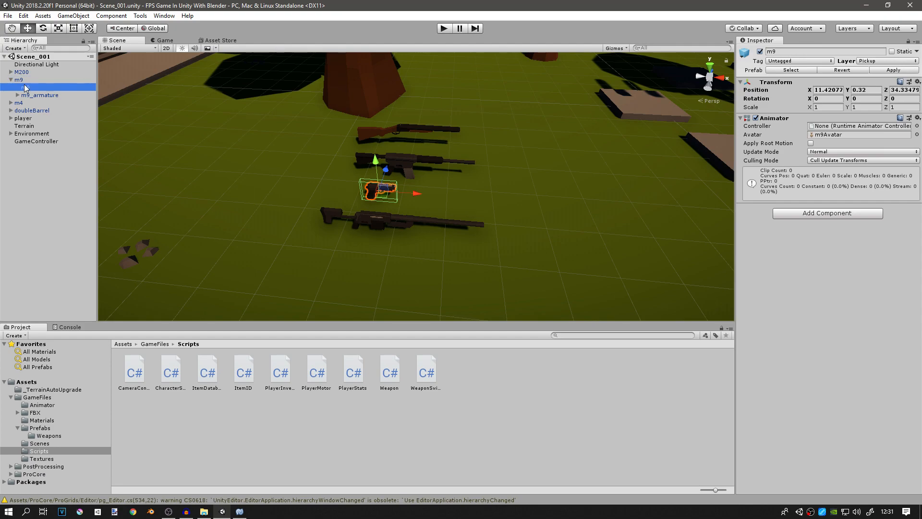
left_click(25, 87)
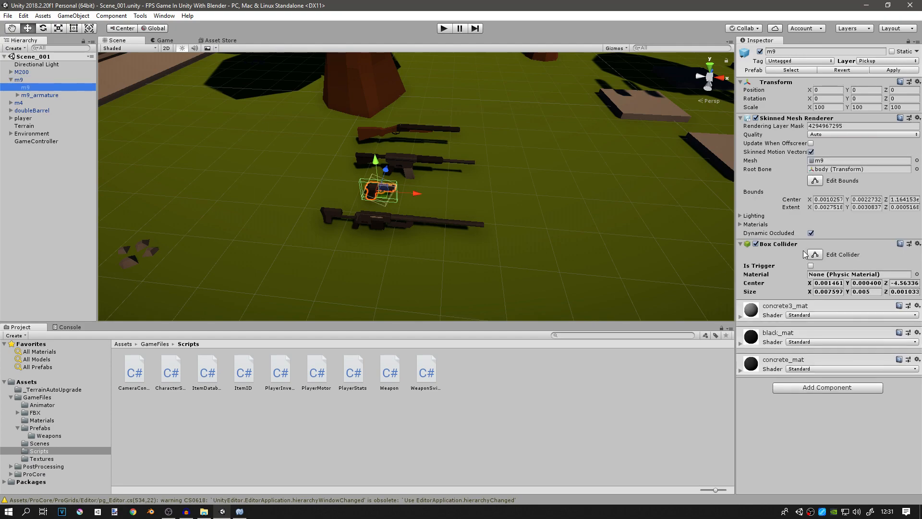
mouse_move(799, 254)
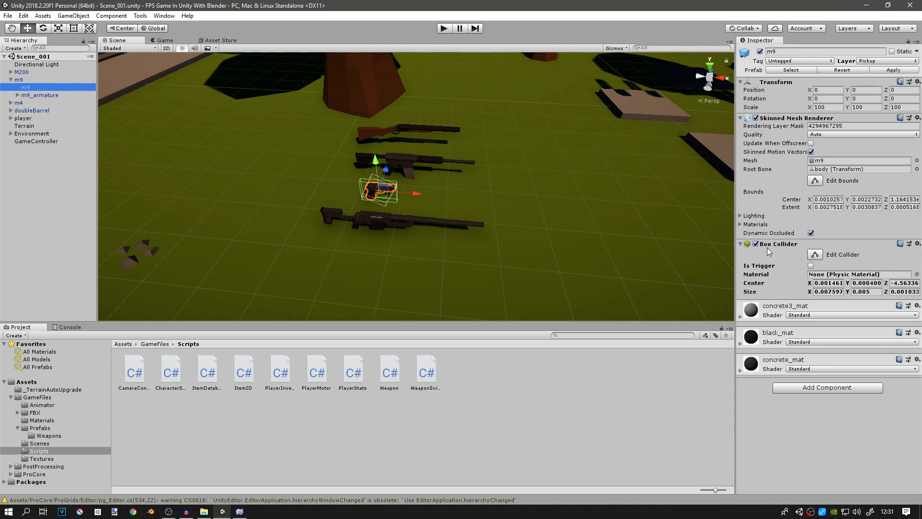
mouse_move(773, 251)
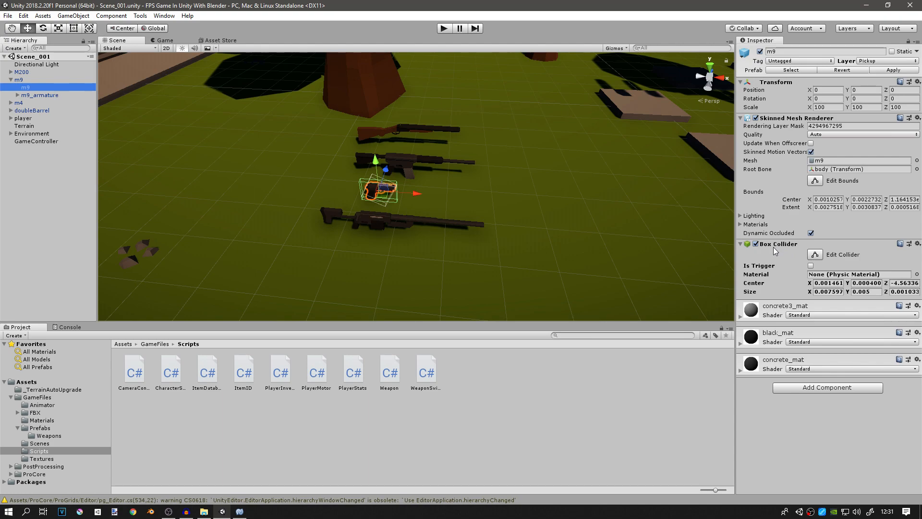
mouse_move(775, 250)
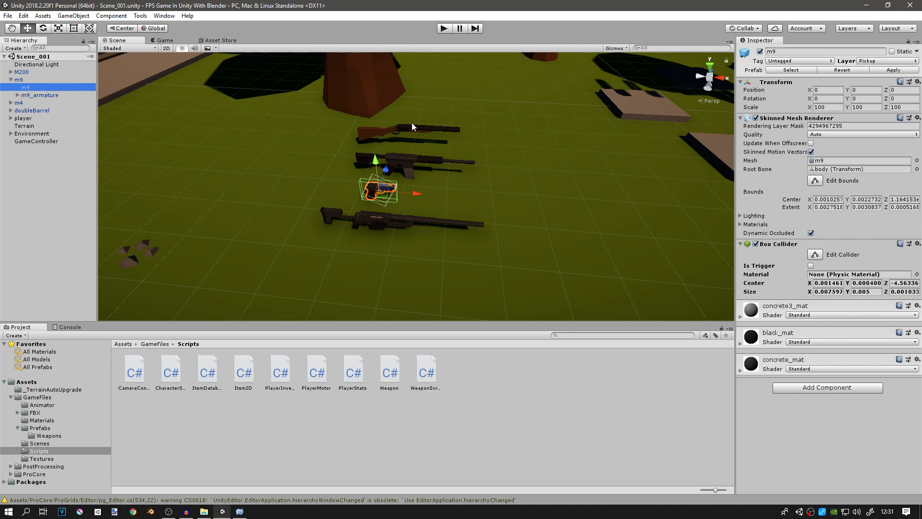
left_click(19, 80)
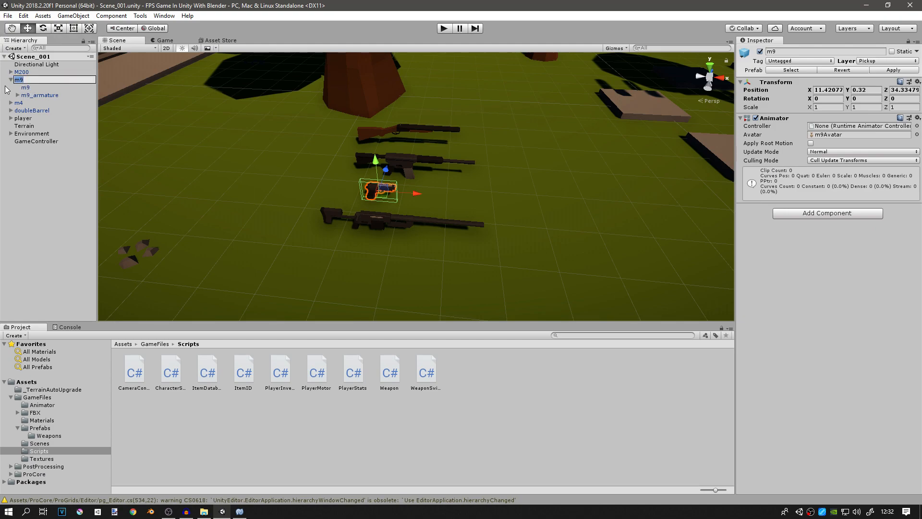
left_click(20, 80)
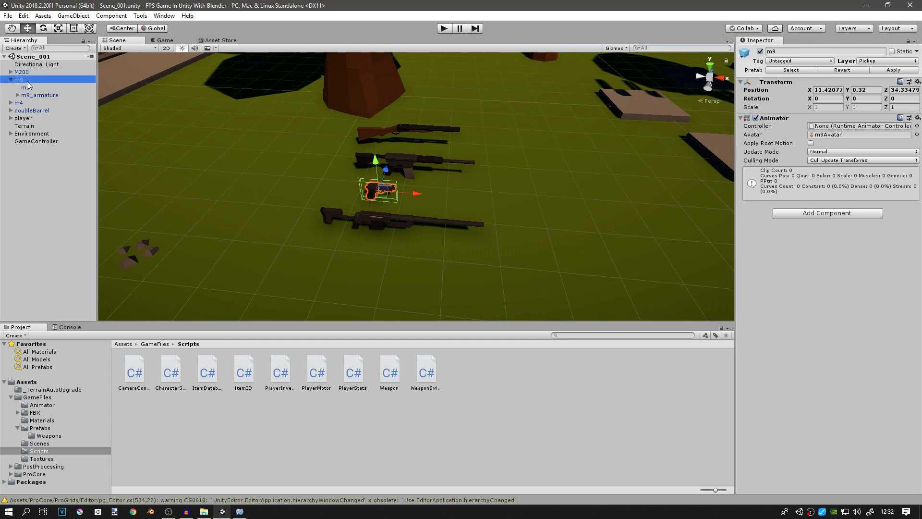
left_click(27, 87)
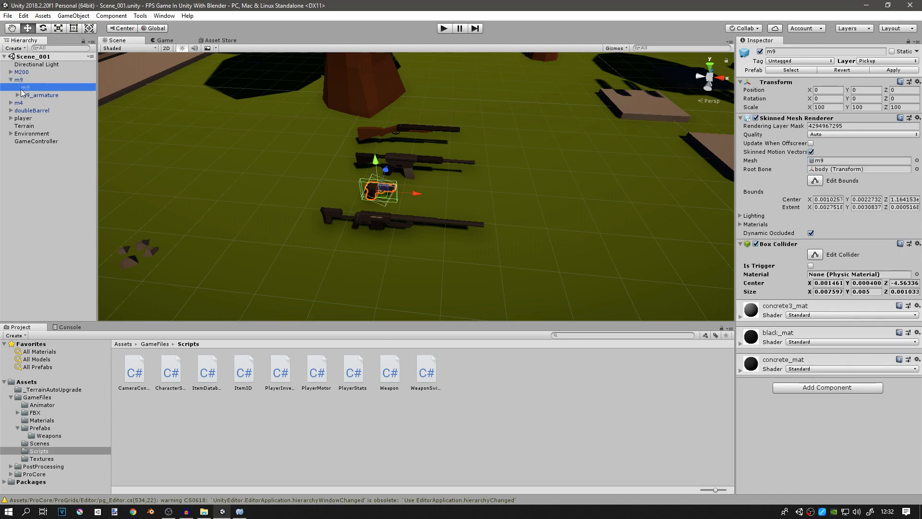
mouse_move(30, 88)
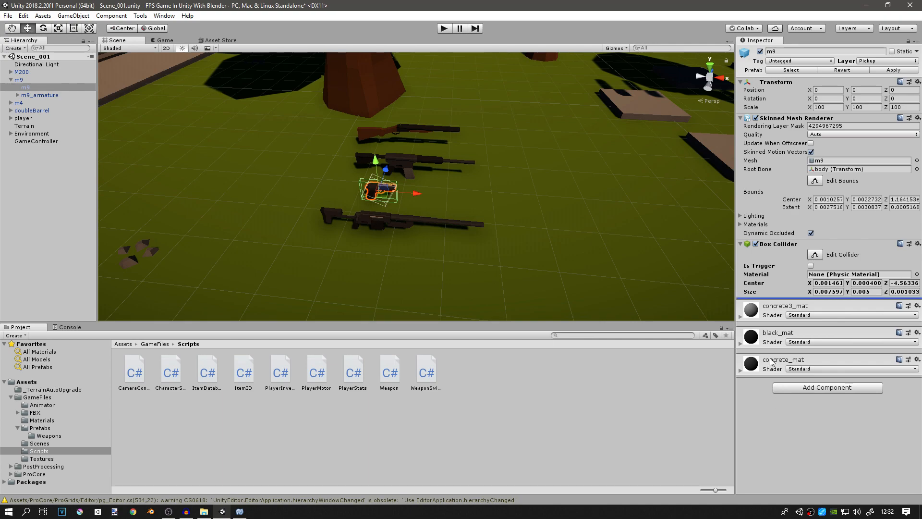
Step: Attach ItemID to the m9 mesh, setting its Item ID and GameController's Element 4 to 4
left_click(826, 387)
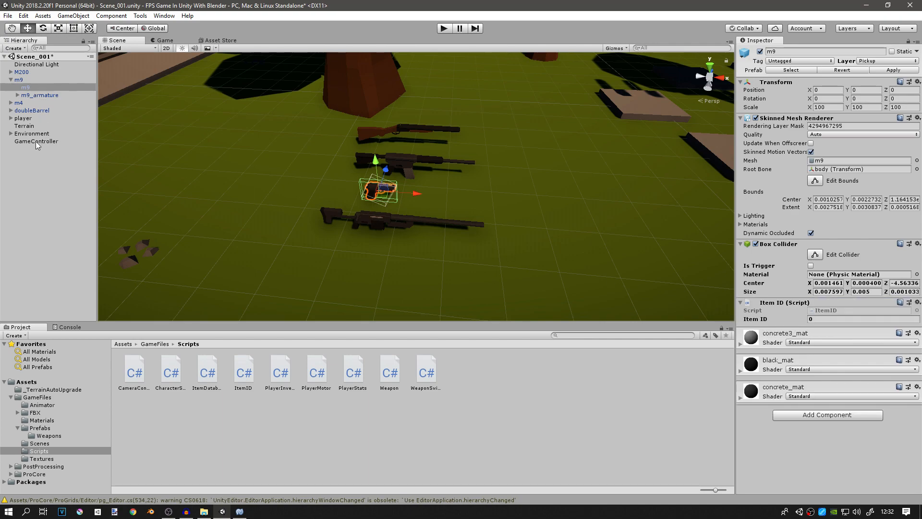
left_click(36, 141)
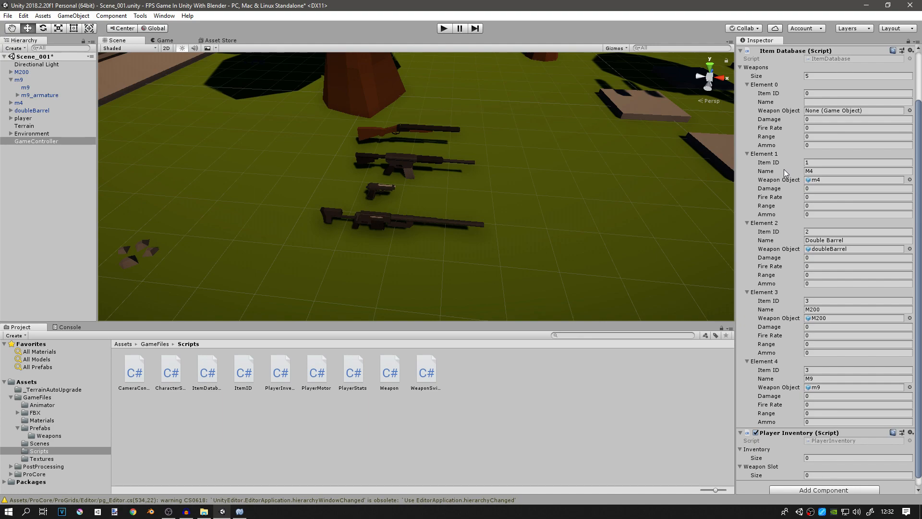
left_click(35, 141)
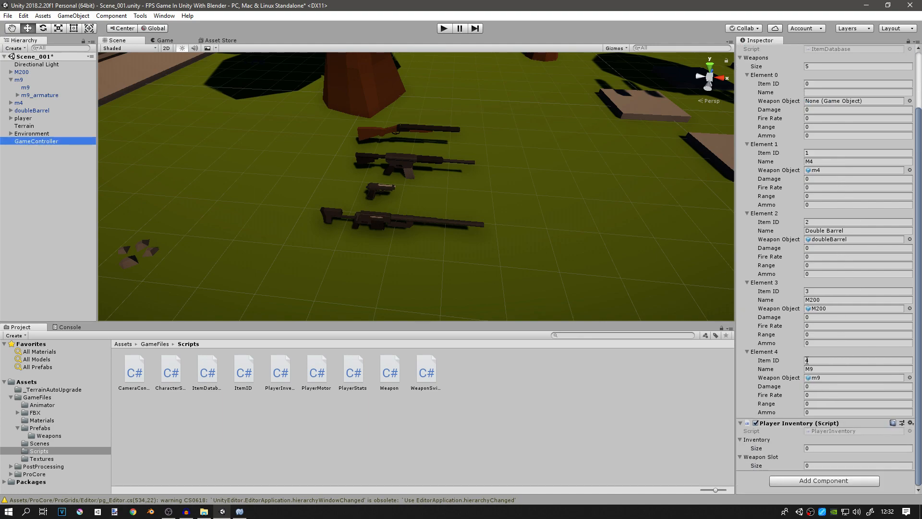
left_click(26, 87)
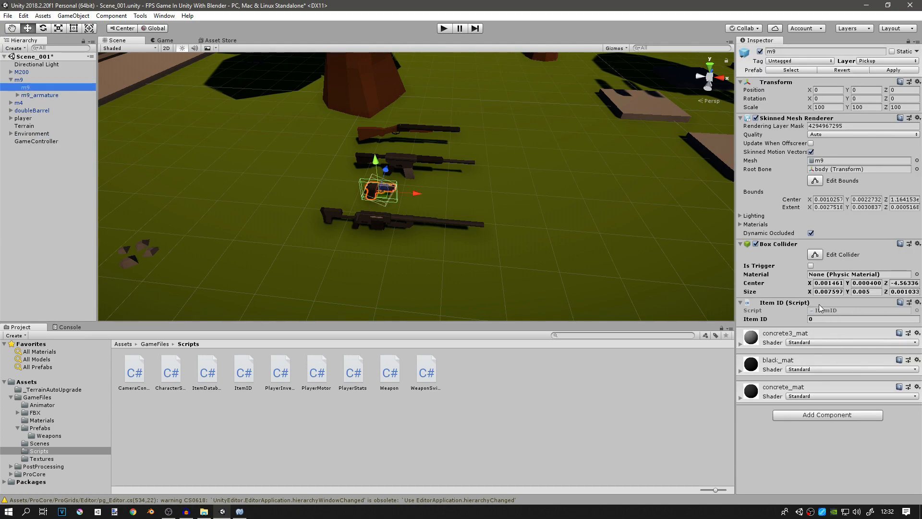
left_click(859, 319)
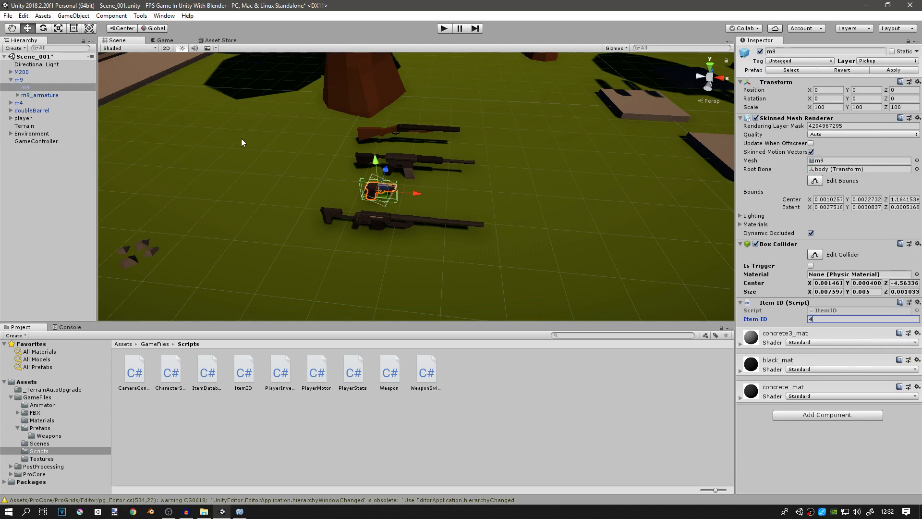
Step: Add ItemID to M200's mesh child with Item ID 3, checked against GameController's Element 3
left_click(22, 72)
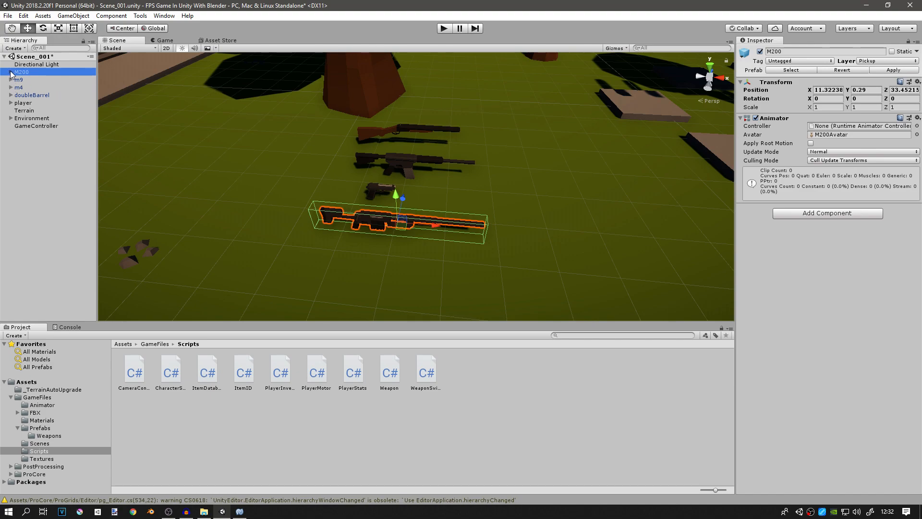
left_click(5, 71)
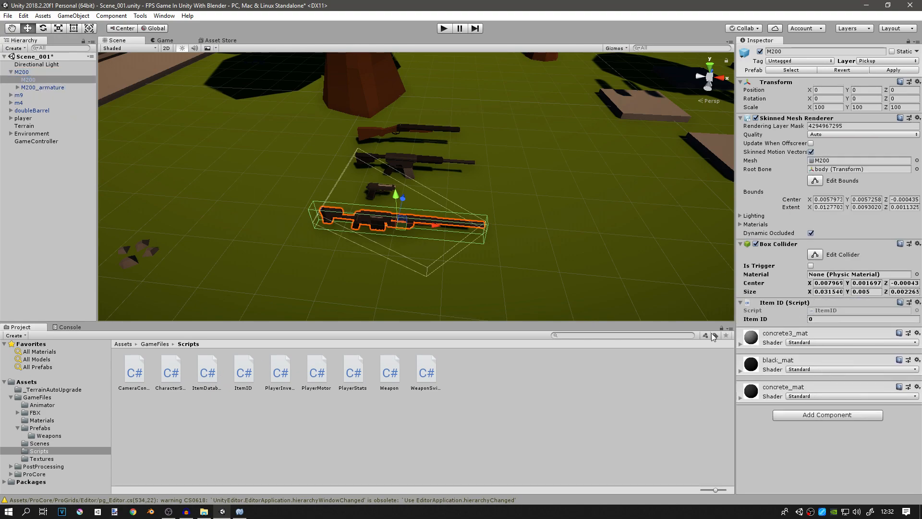
left_click(36, 141)
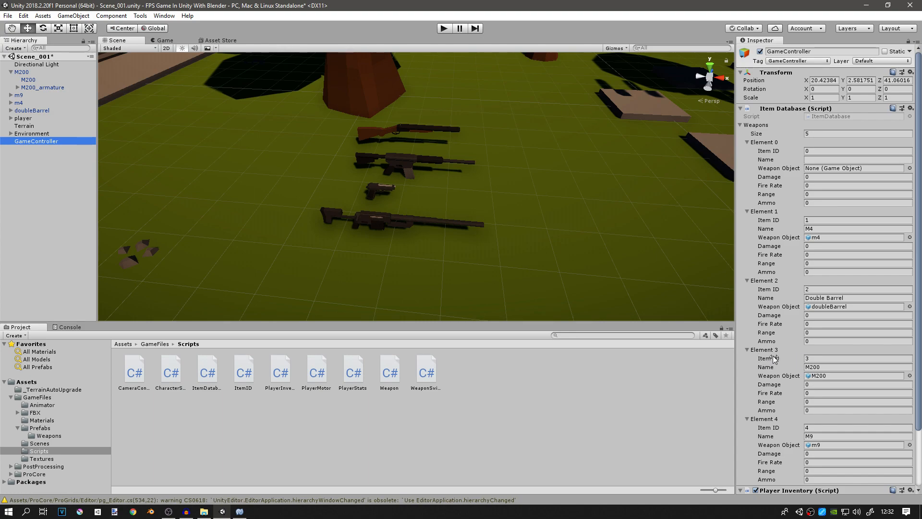
left_click(28, 79)
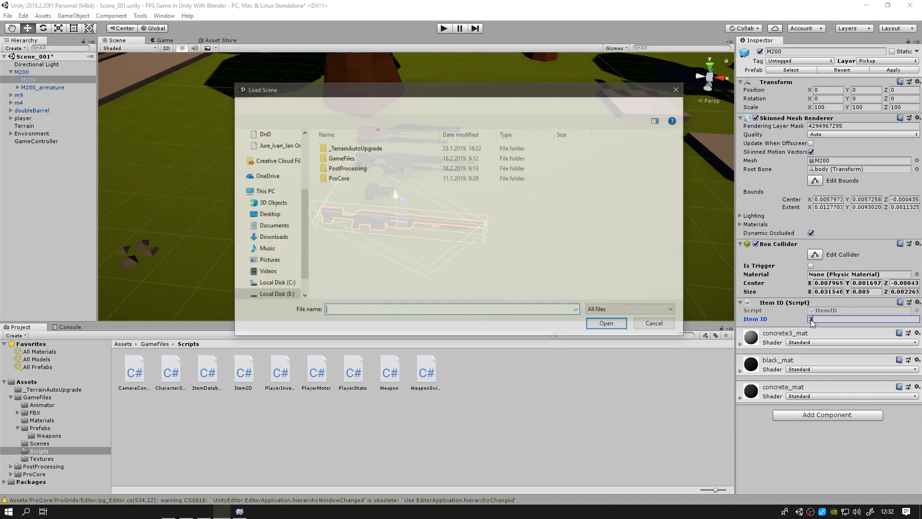
left_click(653, 322)
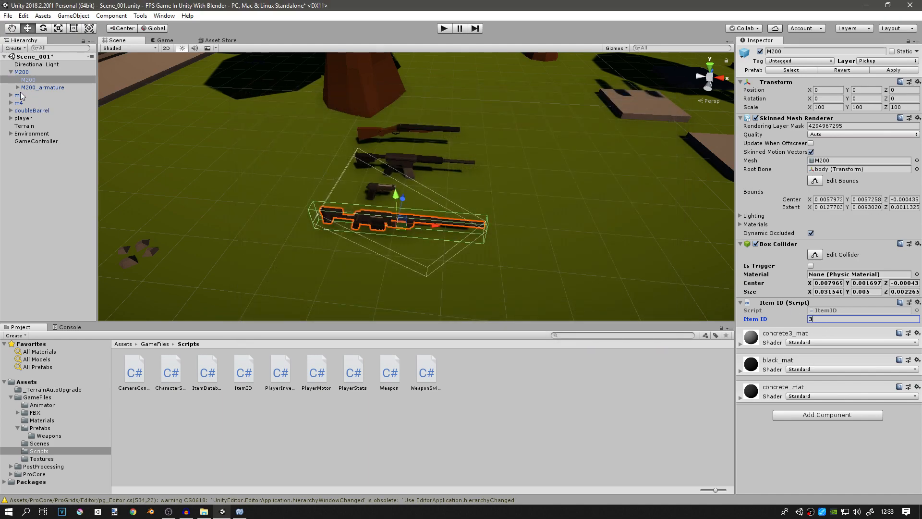
left_click(18, 94)
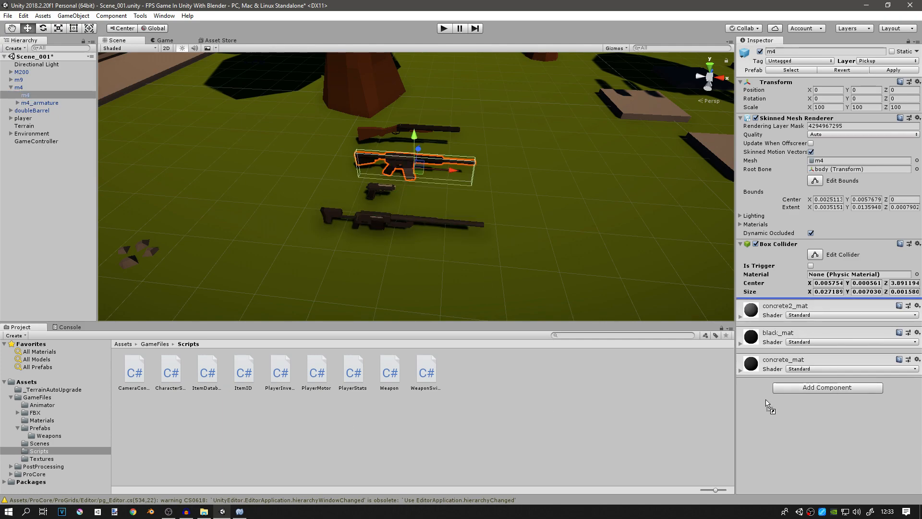
Step: Give the doubleBarrel mesh child ItemID 2, check it against the Item Database, then enter Play mode
left_click(36, 141)
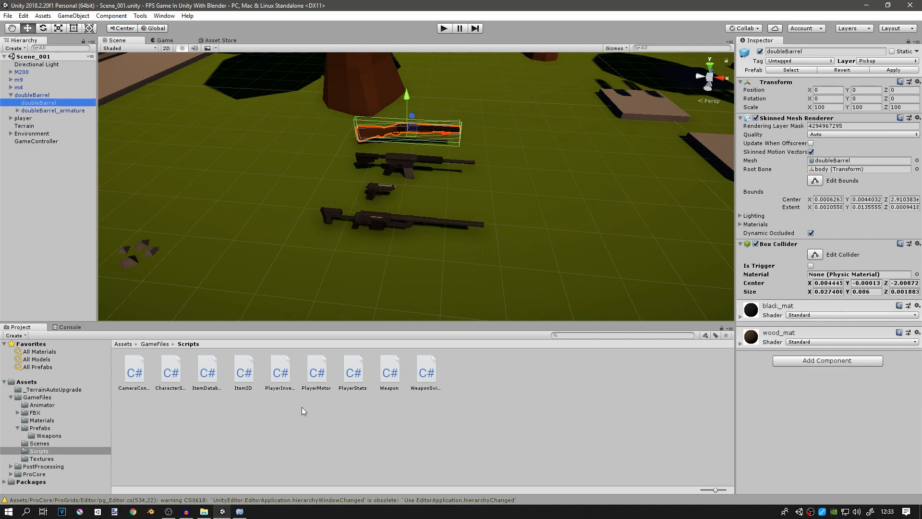
left_click(36, 141)
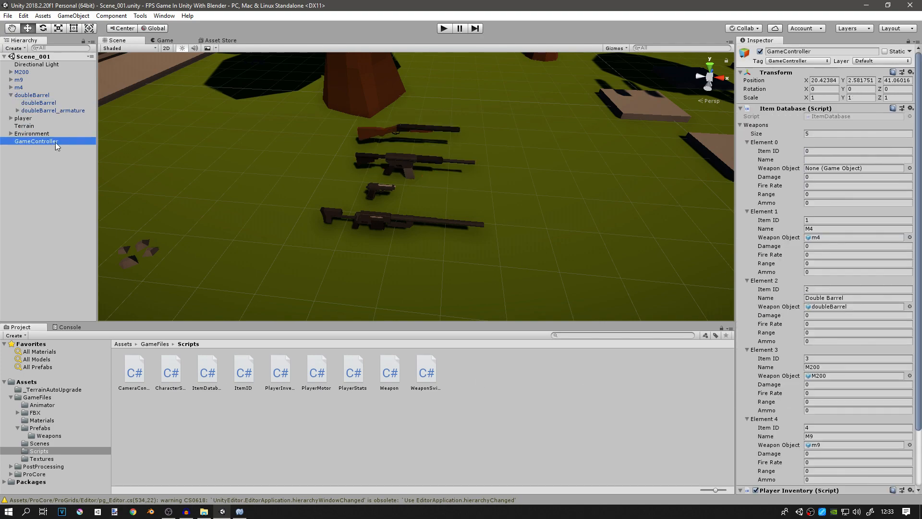
left_click(32, 95)
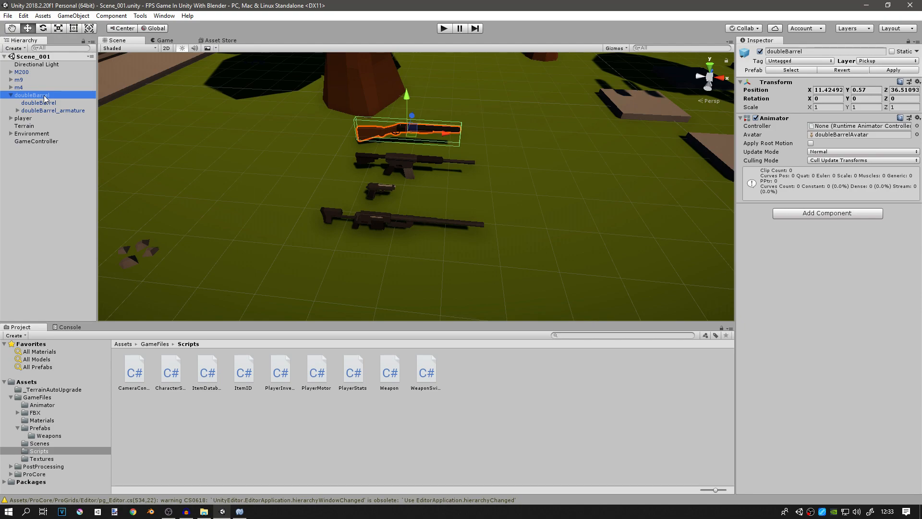
left_click(38, 102)
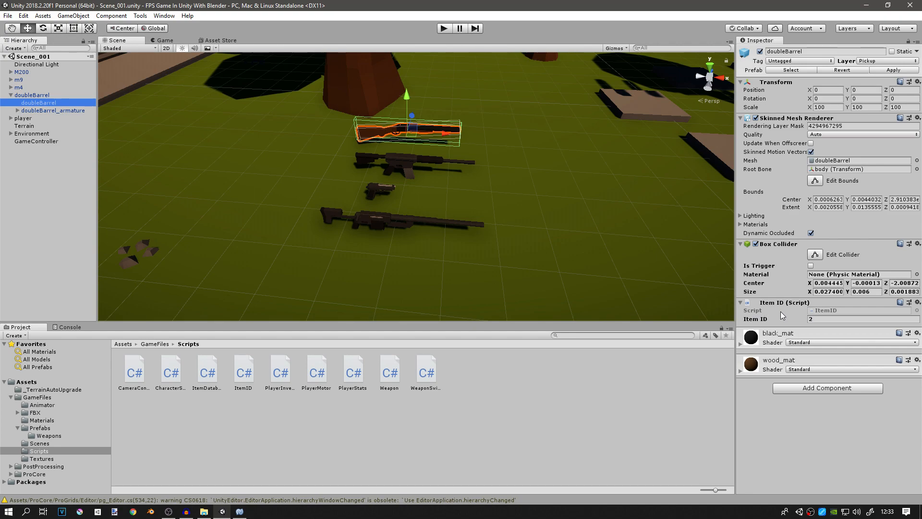
mouse_move(306, 207)
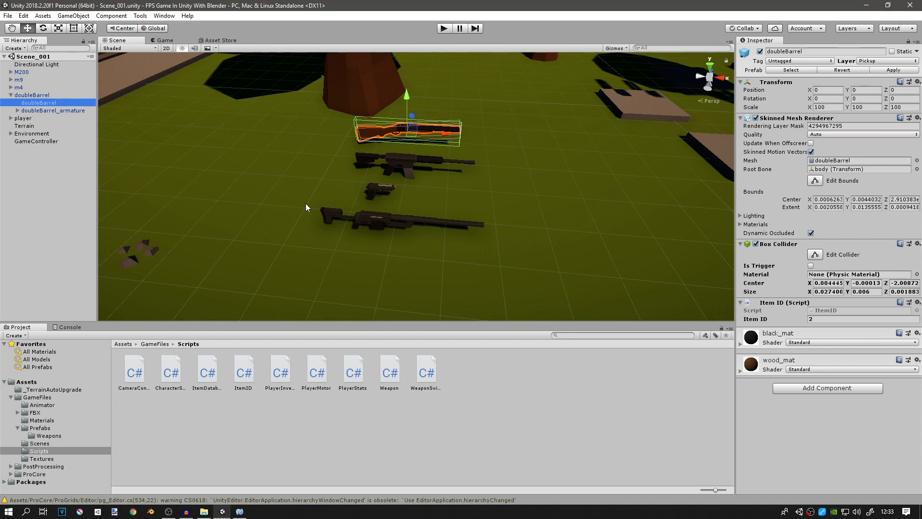
left_click(36, 142)
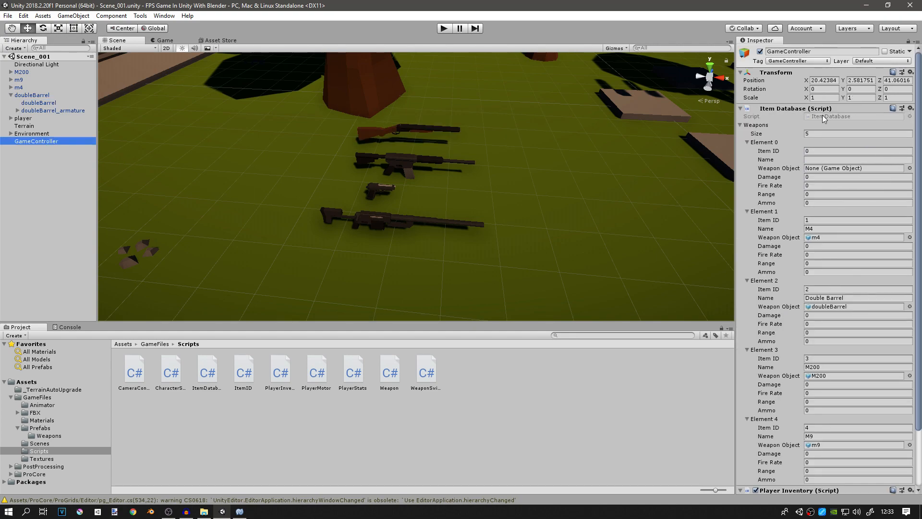
left_click(443, 28)
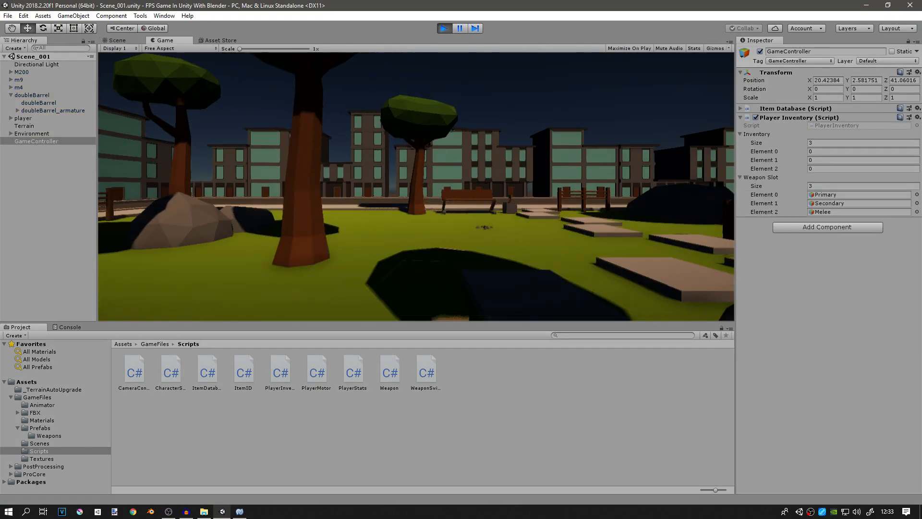